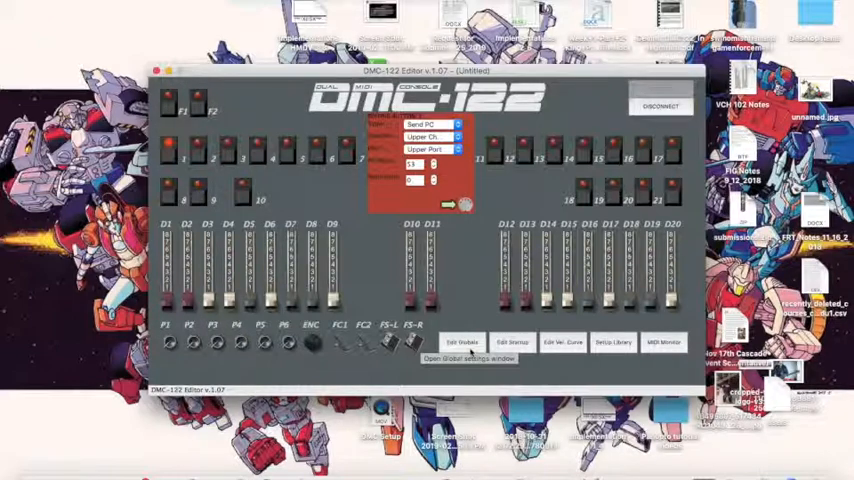
In global settings, set F.C. 2 Curve to Linear and open the F1/F2 choices
{"action": "left_click", "coordinate": [469, 358]}
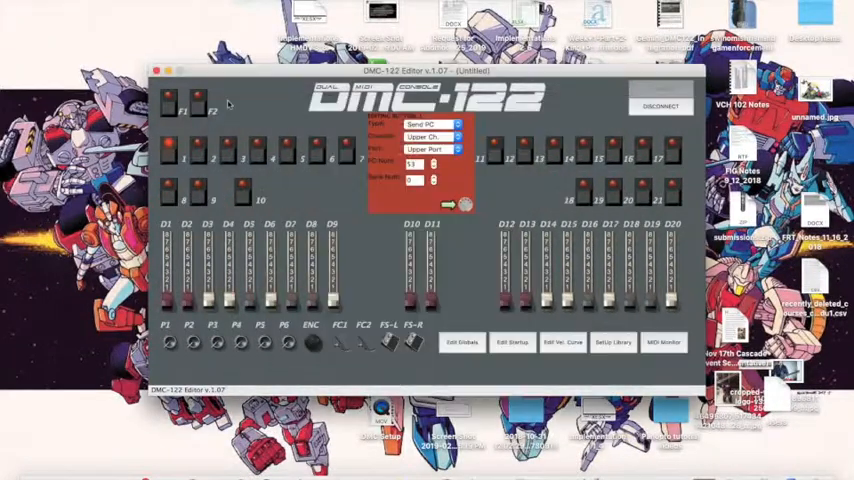
{"action": "left_click", "coordinate": [432, 124]}
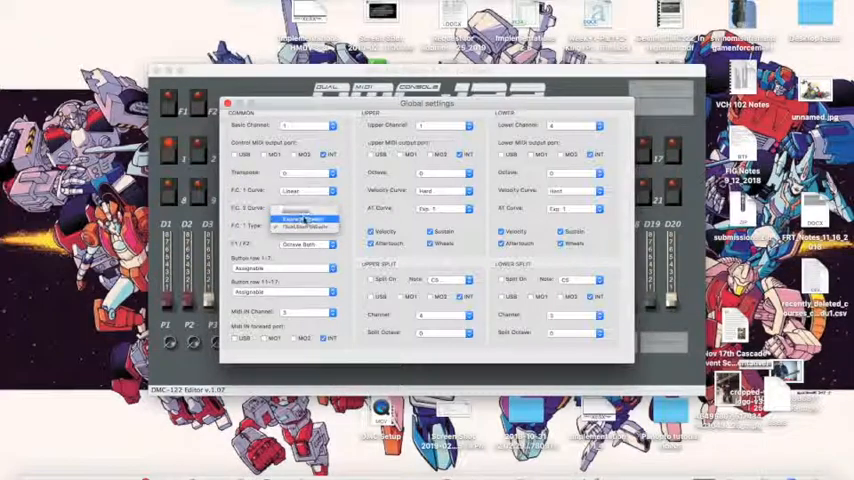
{"action": "left_click", "coordinate": [305, 218]}
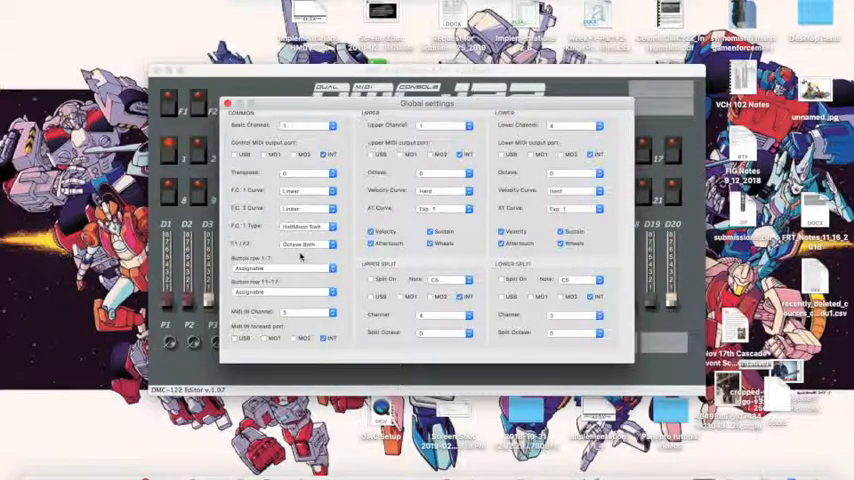
{"action": "left_click", "coordinate": [330, 244]}
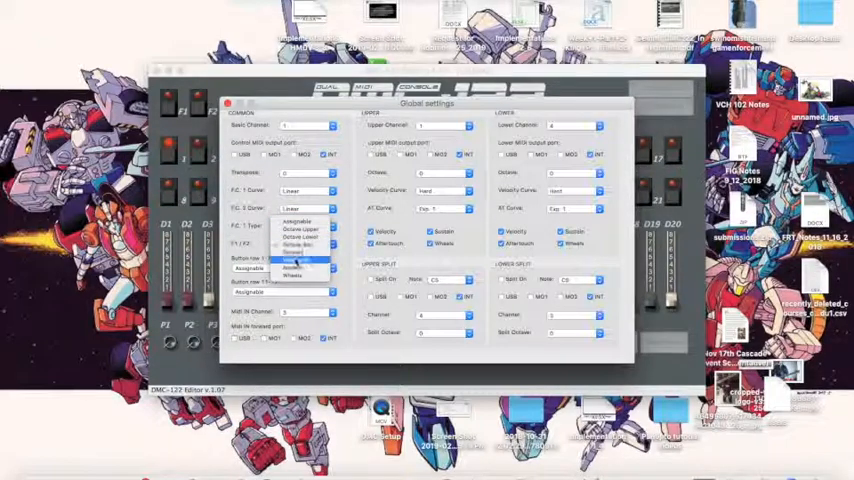
{"action": "mouse_move", "coordinate": [300, 268]}
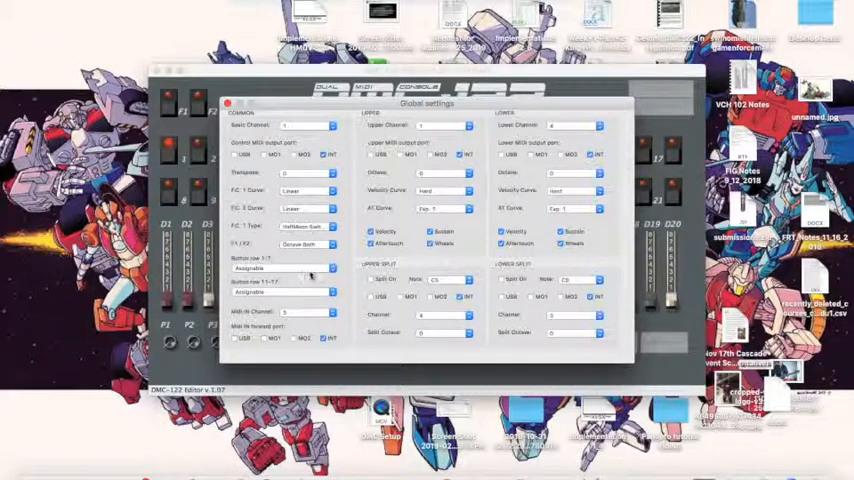
Show the Button row 1–7 options: Assignable, Drawbar Preset and Snapshots
{"action": "left_click", "coordinate": [307, 268]}
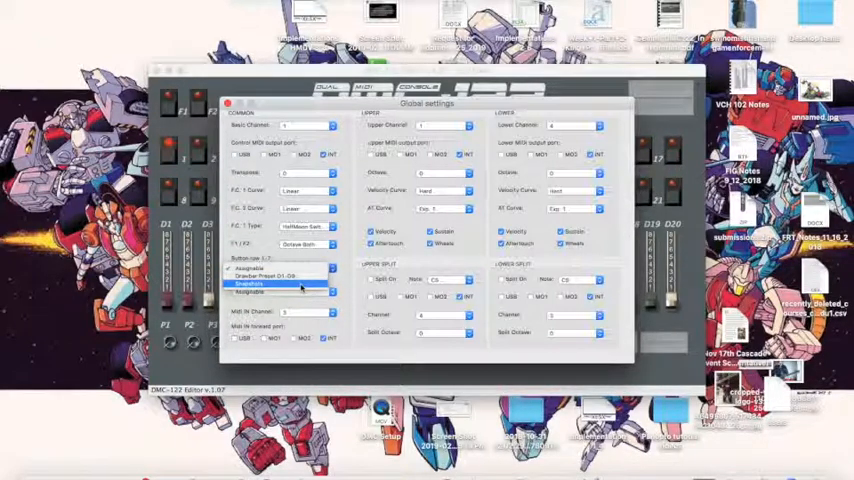
{"action": "left_click", "coordinate": [280, 268]}
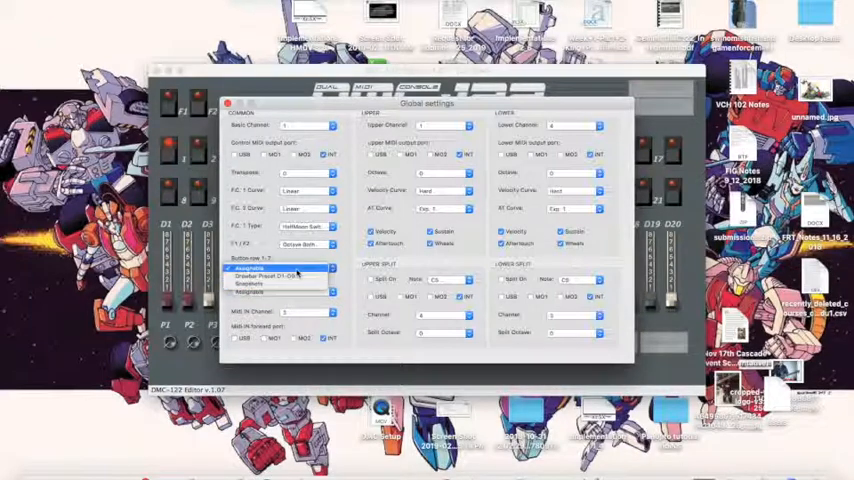
{"action": "left_click", "coordinate": [278, 288]}
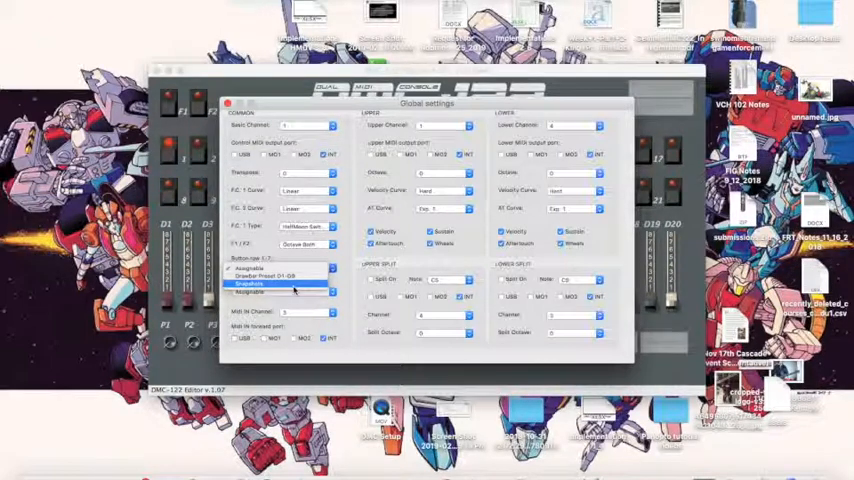
Set Button row 1–7 to Snapshots and toggle Upper aftertouch and Lower wheels
{"action": "left_click", "coordinate": [280, 284]}
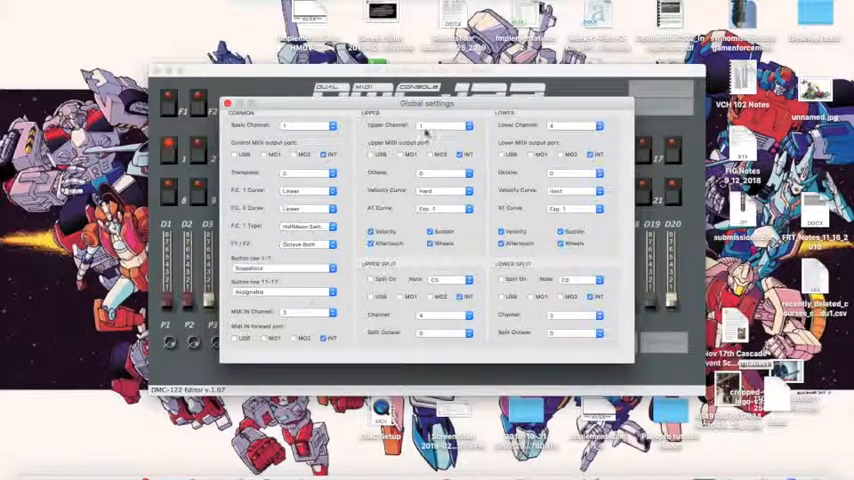
{"action": "mouse_move", "coordinate": [583, 133]}
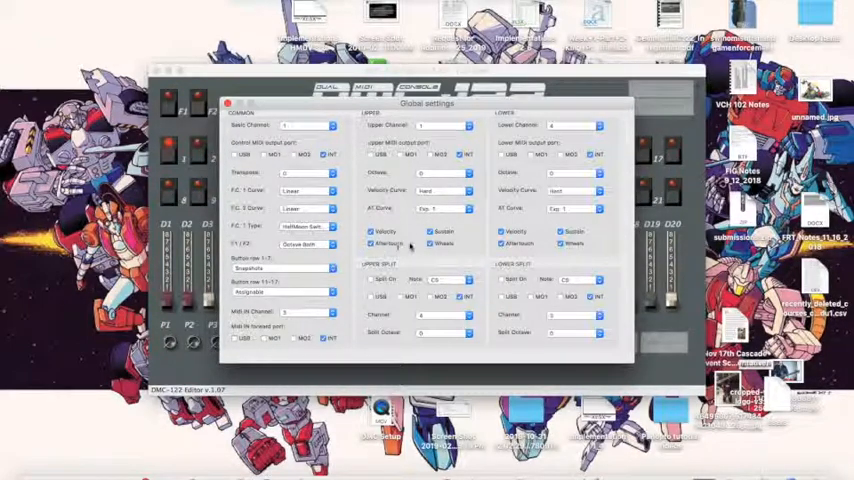
{"action": "left_click", "coordinate": [561, 243]}
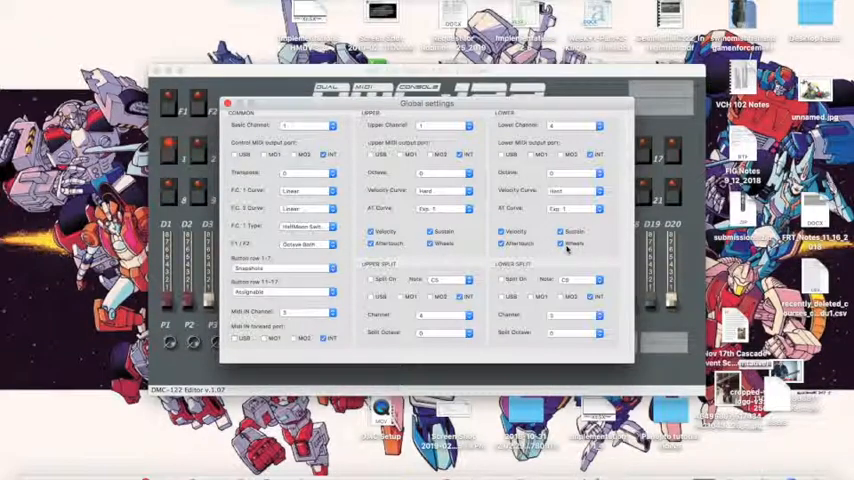
{"action": "left_click", "coordinate": [560, 244]}
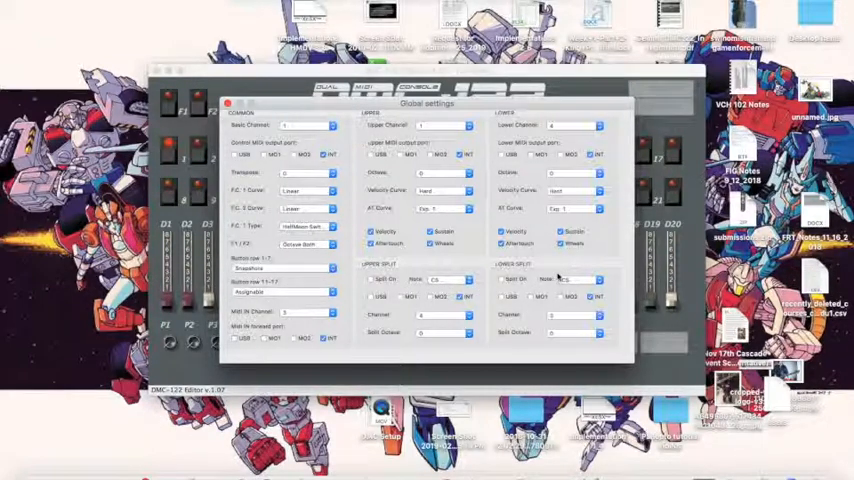
{"action": "left_click", "coordinate": [588, 278]}
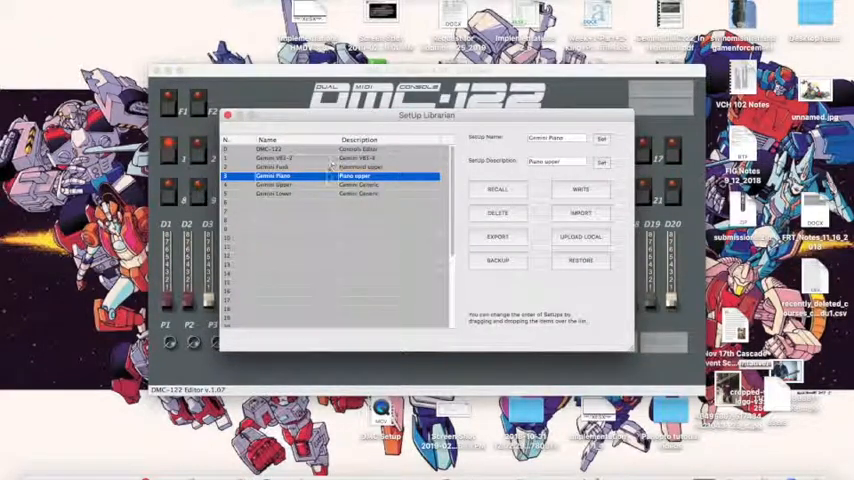
Write the current definitions to setup 3, Gemini Piano, confirming the overwrite
{"action": "left_click", "coordinate": [580, 189]}
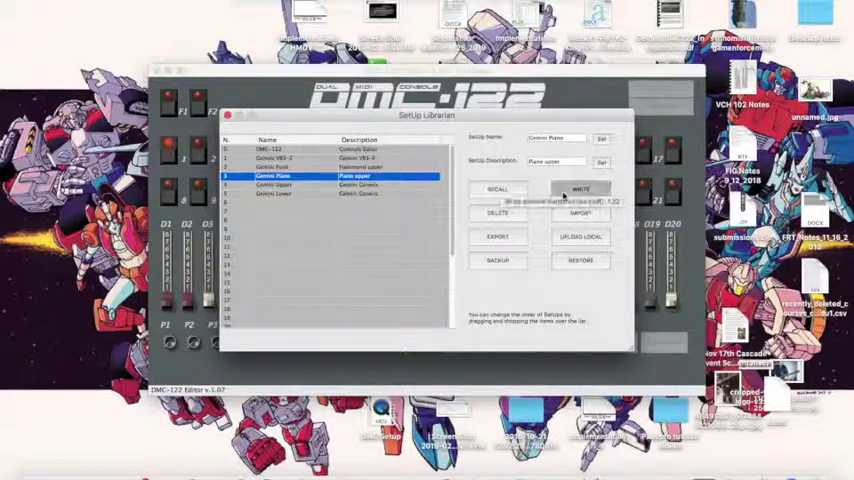
{"action": "left_click", "coordinate": [580, 189]}
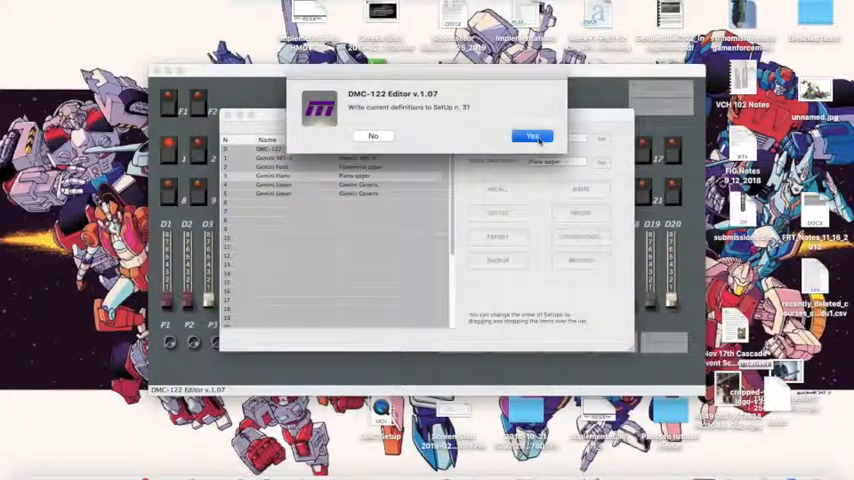
{"action": "left_click", "coordinate": [531, 136]}
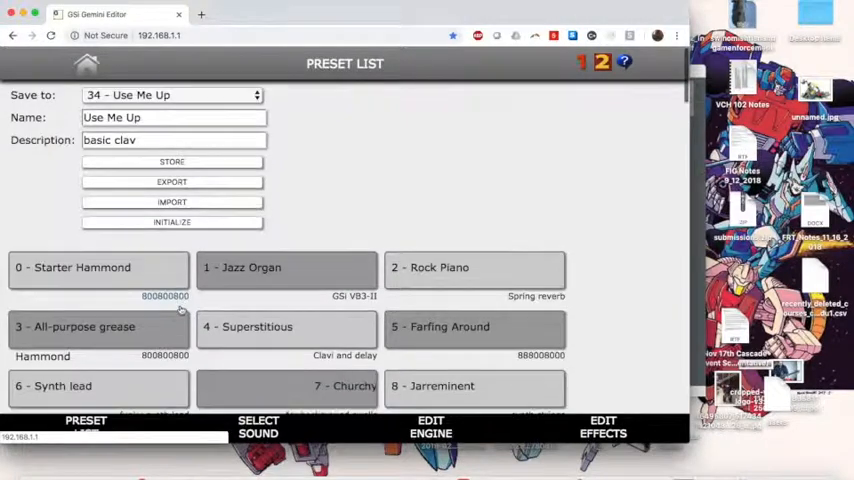
Scroll the Gemini preset list to 53 - Rock Piano, then return to DMC-122 Editor
{"action": "scroll", "scroll_direction": "down", "scroll_amount": 3}
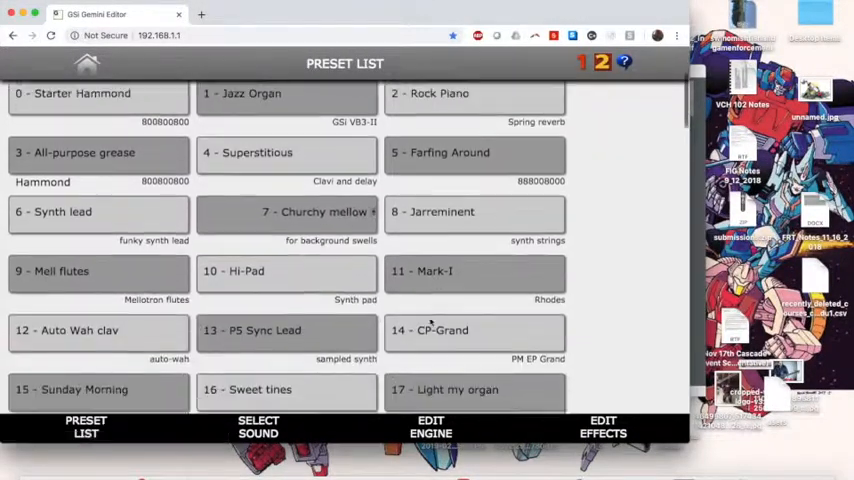
{"action": "scroll", "scroll_direction": "down", "scroll_amount": 3}
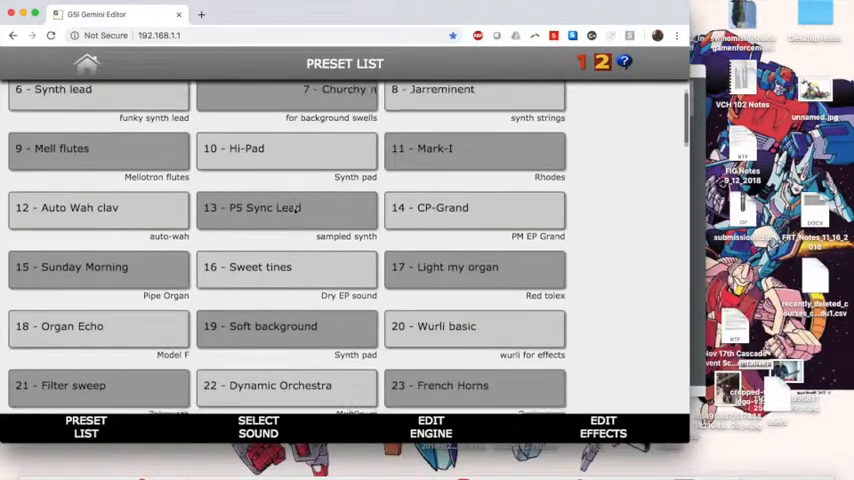
{"action": "scroll", "scroll_direction": "down", "scroll_amount": 3}
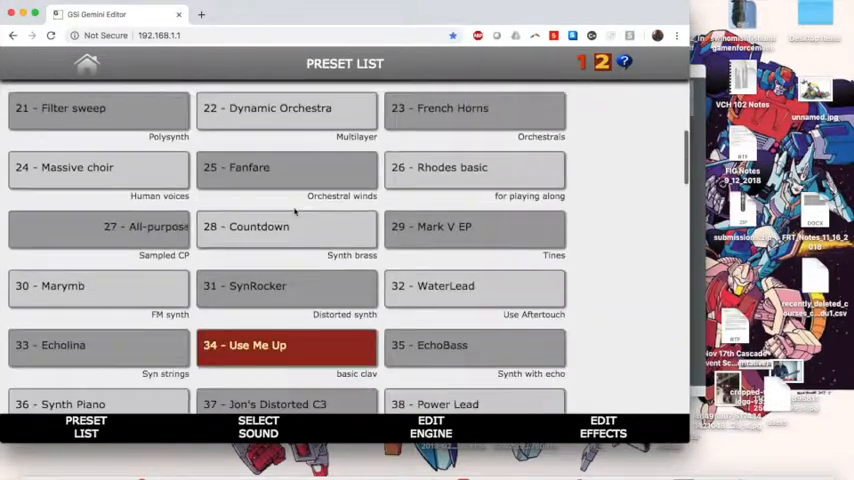
{"action": "scroll", "scroll_direction": "down", "scroll_amount": 3}
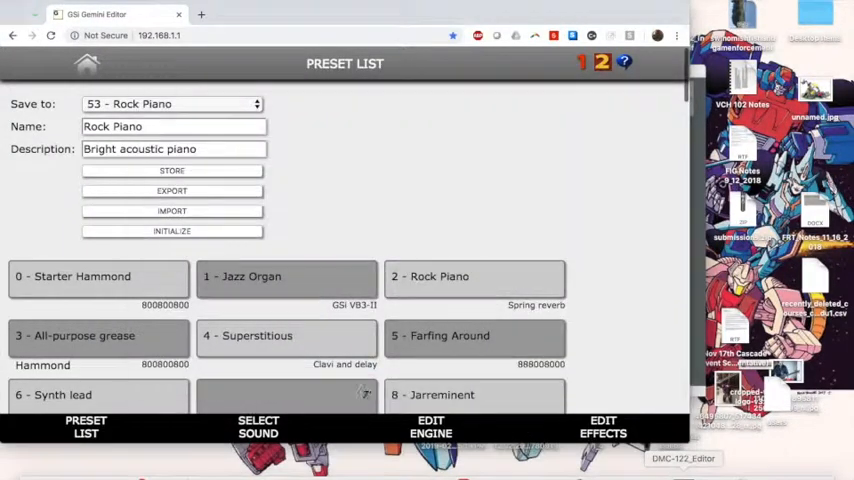
{"action": "left_click", "coordinate": [683, 458]}
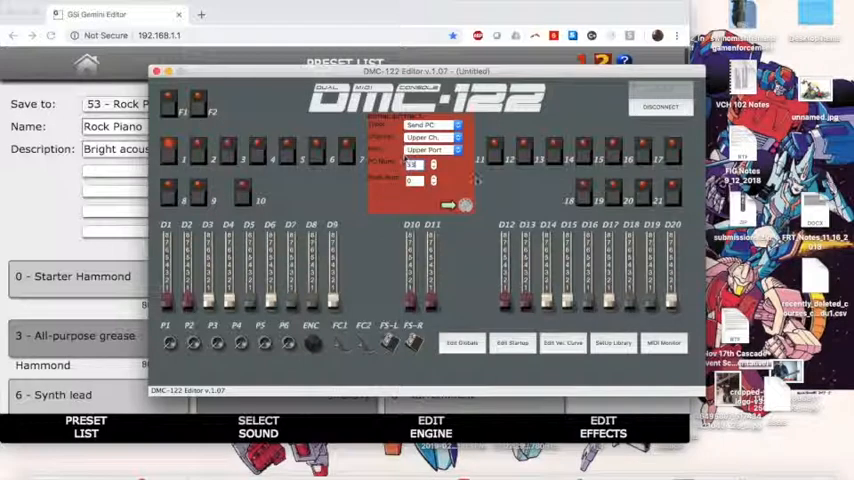
{"action": "mouse_move", "coordinate": [450, 205]}
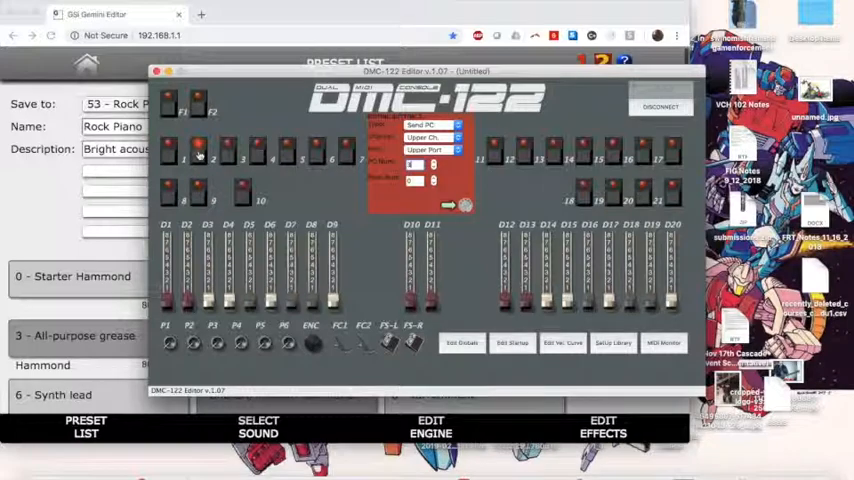
Select pad button 2 and browse its program-change settings
{"action": "left_click", "coordinate": [156, 71]}
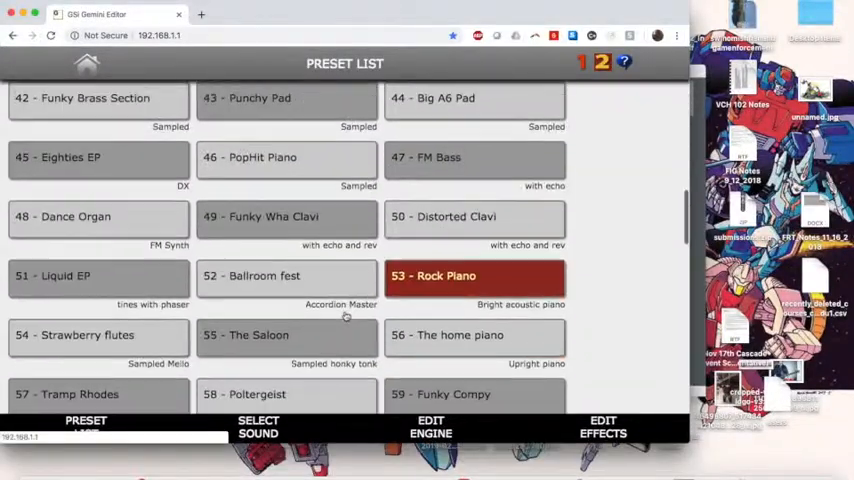
{"action": "scroll", "scroll_direction": "down", "scroll_amount": 3}
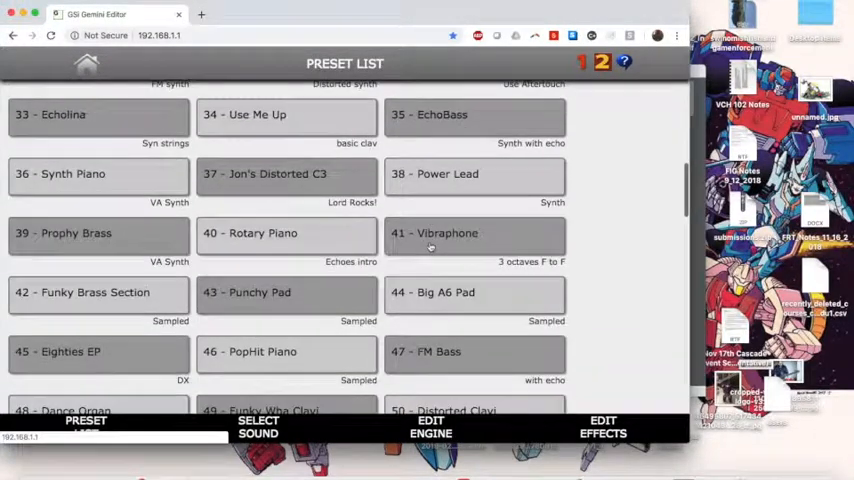
{"action": "scroll", "scroll_direction": "up", "scroll_amount": 3}
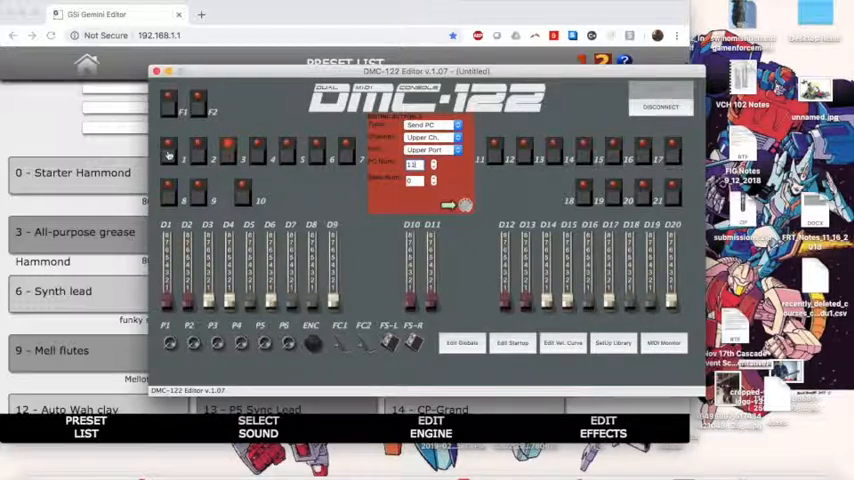
{"action": "mouse_move", "coordinate": [230, 149]}
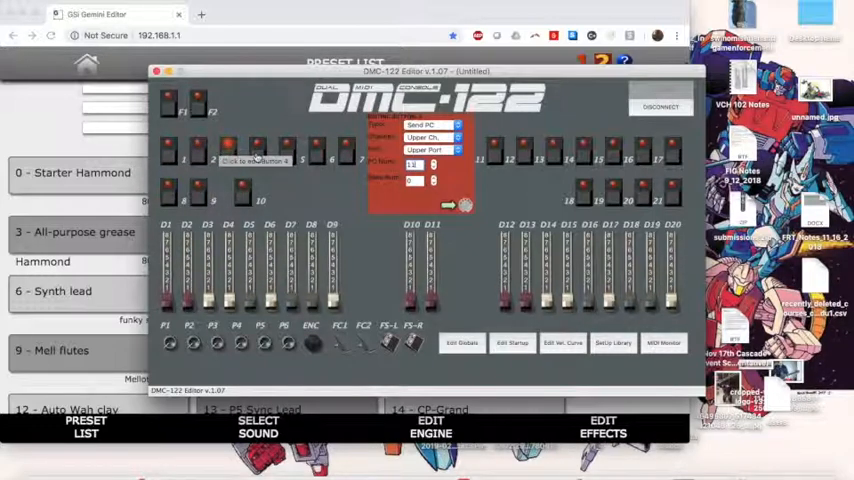
Make pad button 4 send PC 71 - Strings on the lower channel
{"action": "left_click", "coordinate": [430, 137]}
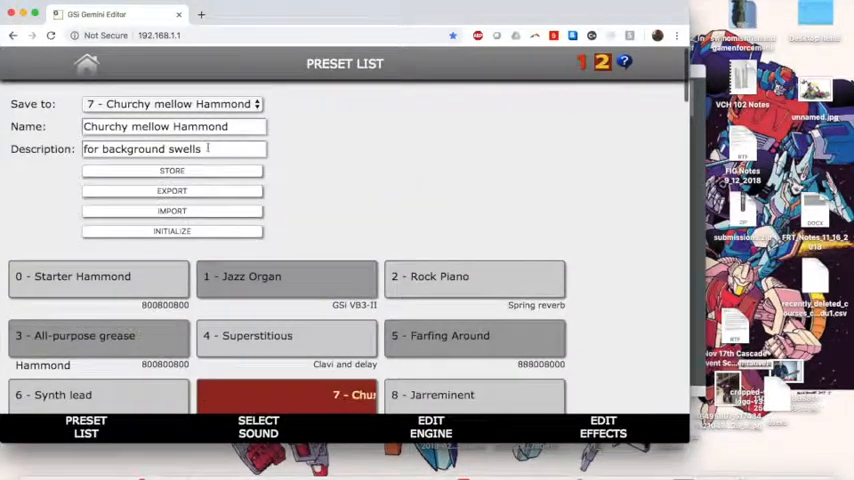
{"action": "scroll", "scroll_direction": "down", "scroll_amount": 3}
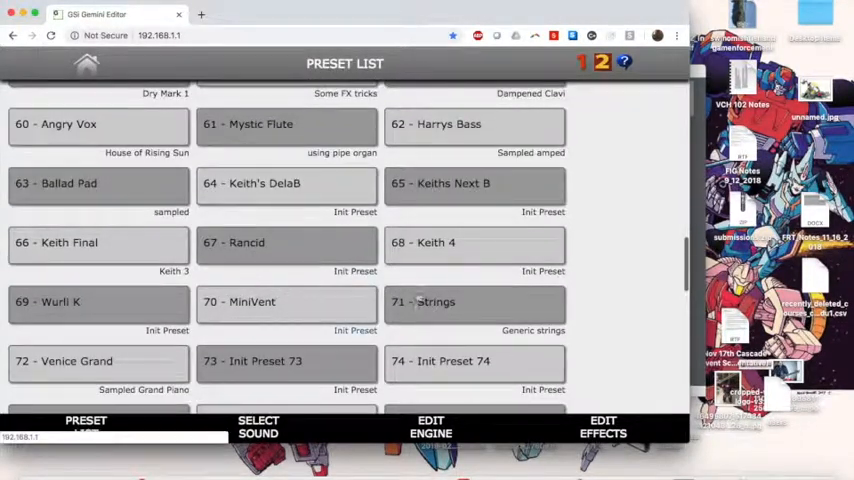
{"action": "left_click", "coordinate": [475, 302]}
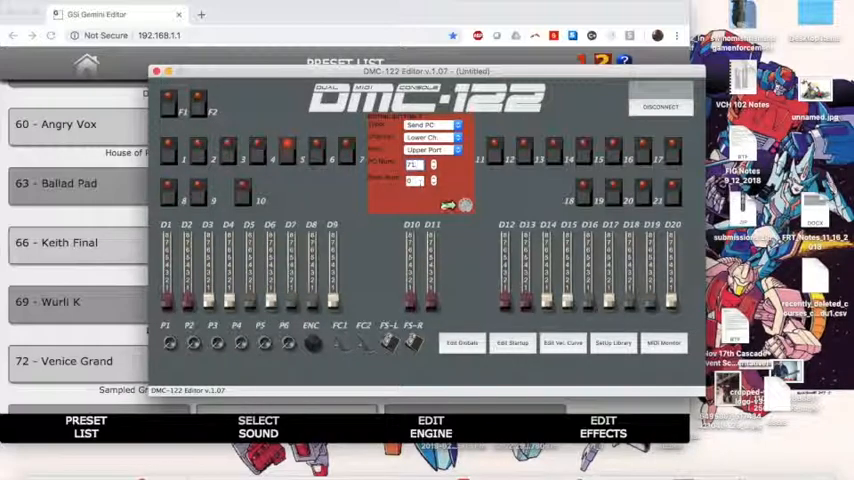
{"action": "left_click", "coordinate": [453, 205]}
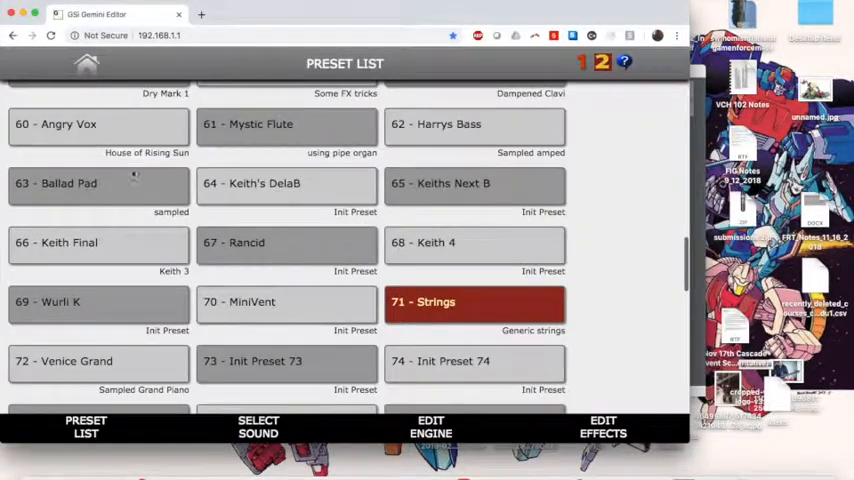
{"action": "scroll", "scroll_direction": "up", "scroll_amount": 3}
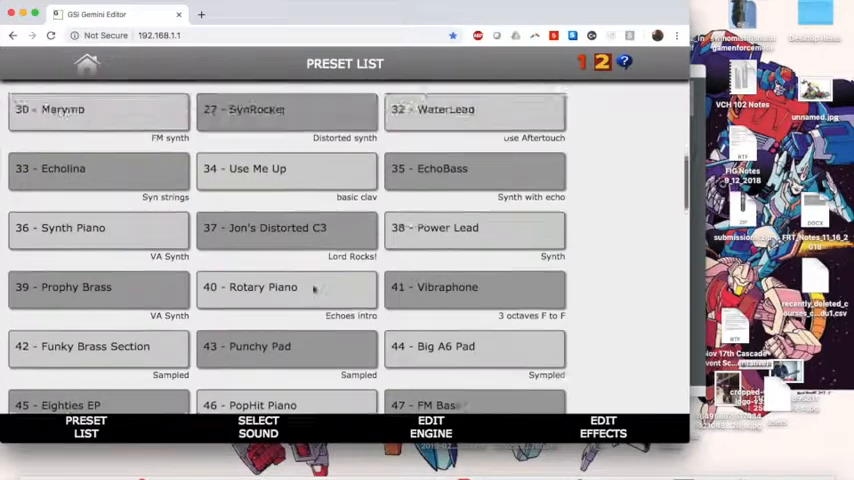
{"action": "scroll", "scroll_direction": "up", "scroll_amount": 3}
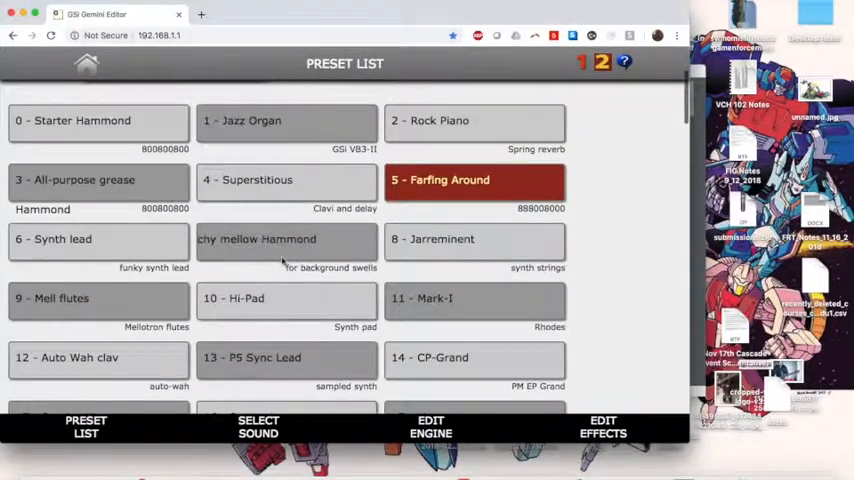
{"action": "scroll", "scroll_direction": "down", "scroll_amount": 3}
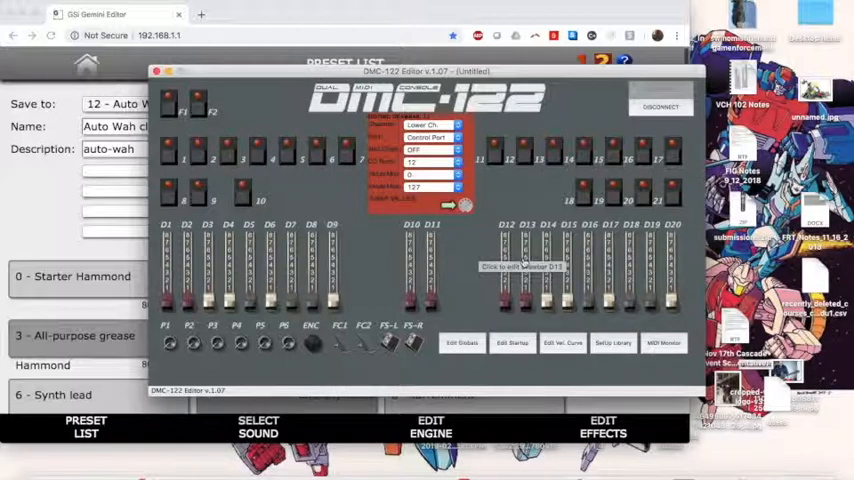
{"action": "mouse_move", "coordinate": [461, 258]}
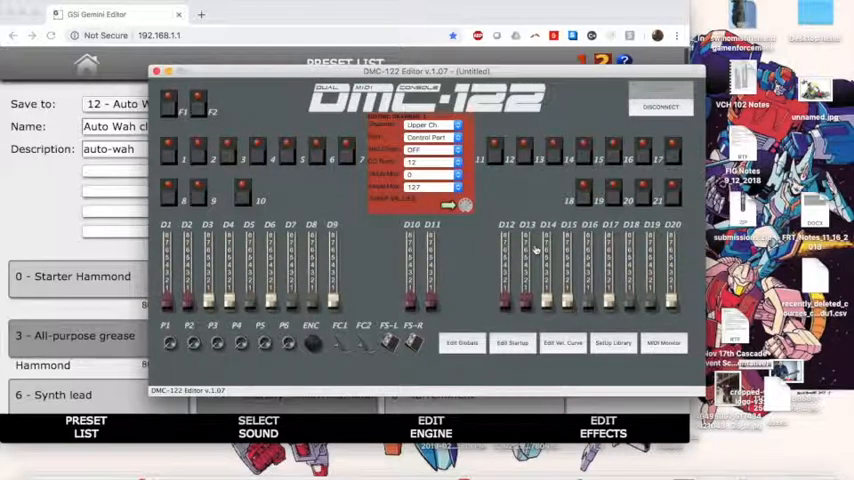
{"action": "mouse_move", "coordinate": [535, 253]}
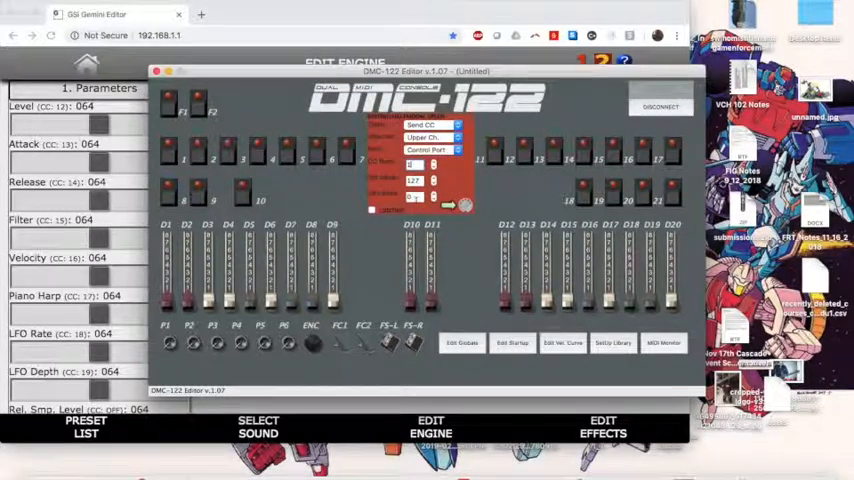
Confirm the button's Send CC settings on Upper Ch. and close the panel
{"action": "left_click", "coordinate": [430, 124]}
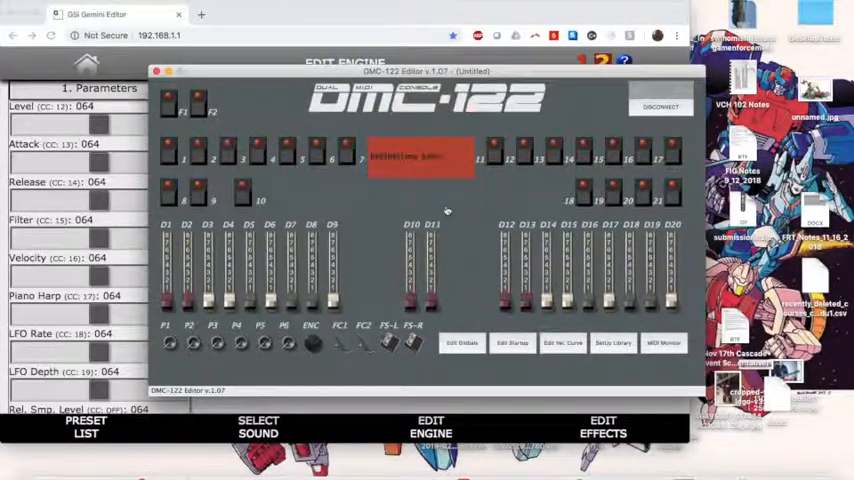
{"action": "left_click", "coordinate": [420, 157]}
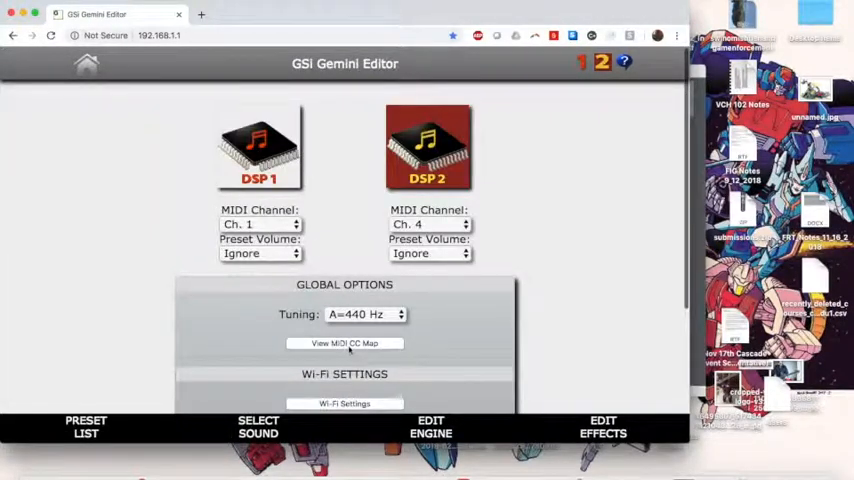
Review the Gemini MIDI CC map's Wha Wha, Stereo Phaser and Tremolo entries, then return to DMC-122
{"action": "left_click", "coordinate": [344, 343]}
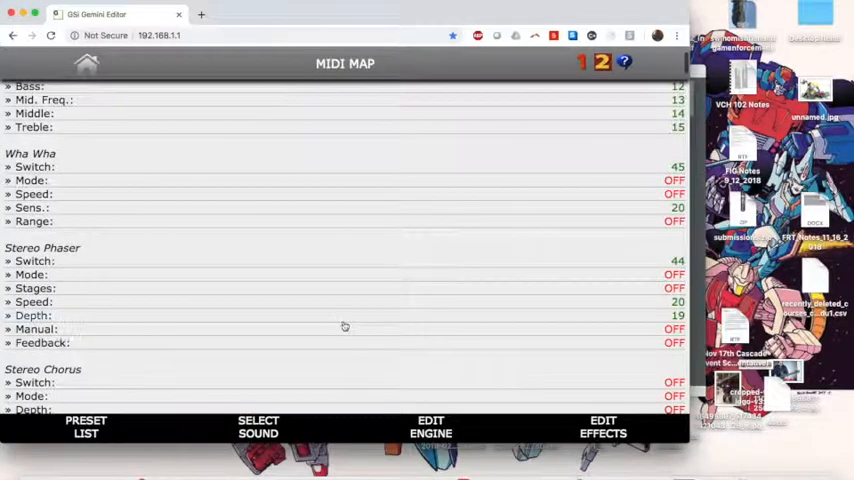
{"action": "scroll", "scroll_direction": "down", "scroll_amount": 3}
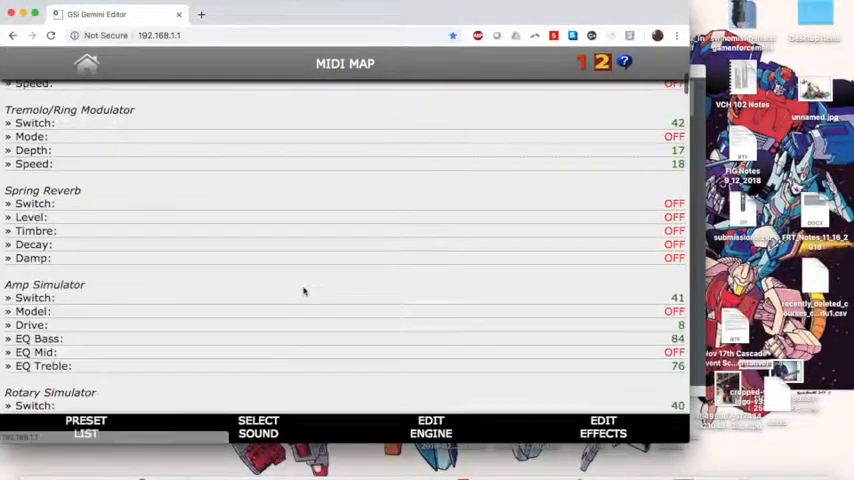
{"action": "scroll", "scroll_direction": "down", "scroll_amount": 3}
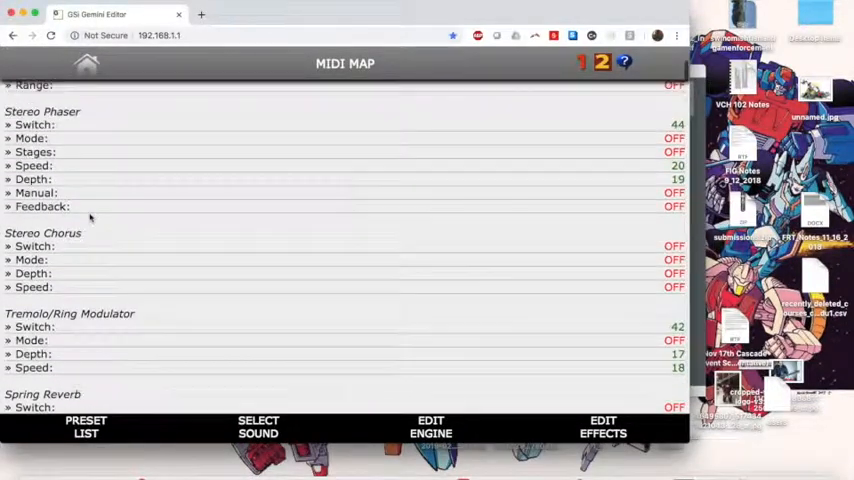
{"action": "scroll", "scroll_direction": "up", "scroll_amount": 3}
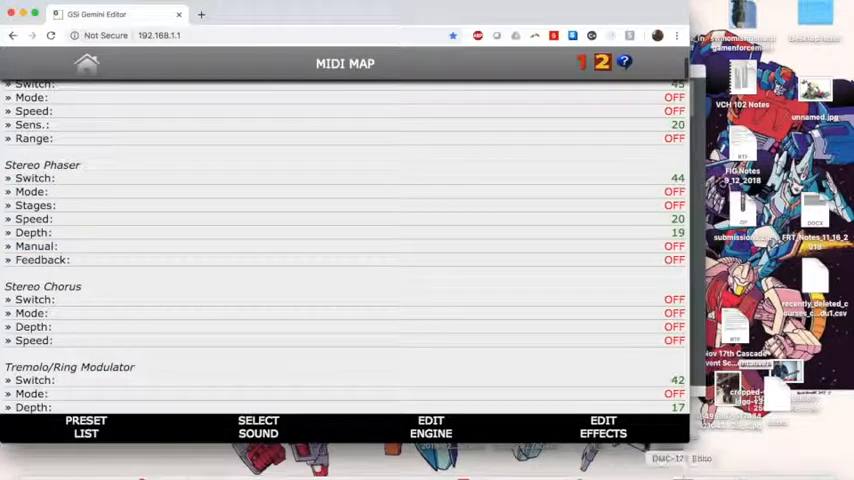
{"action": "left_click", "coordinate": [683, 458]}
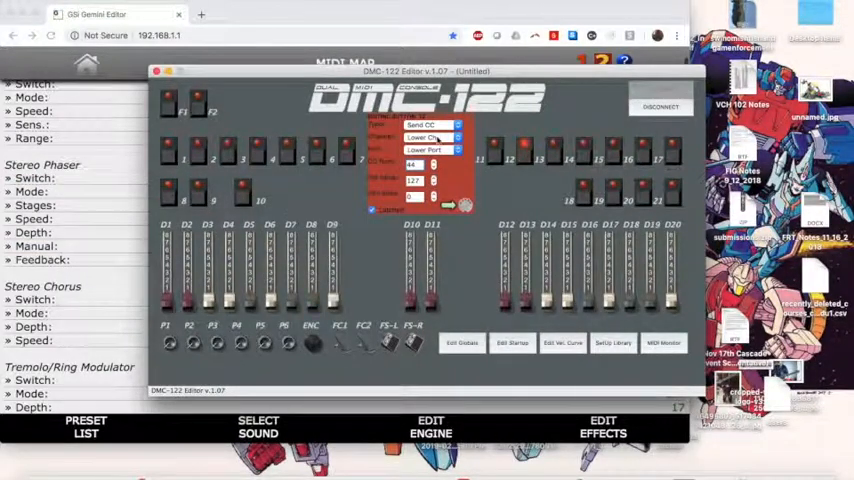
Send button definitions to the controller and move a button's CC 44 to Upper Ch
{"action": "left_click", "coordinate": [430, 137]}
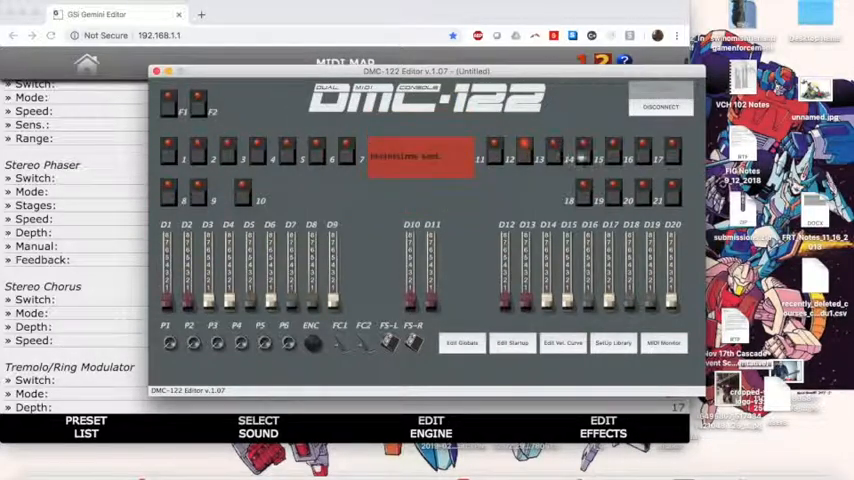
{"action": "left_click", "coordinate": [420, 157]}
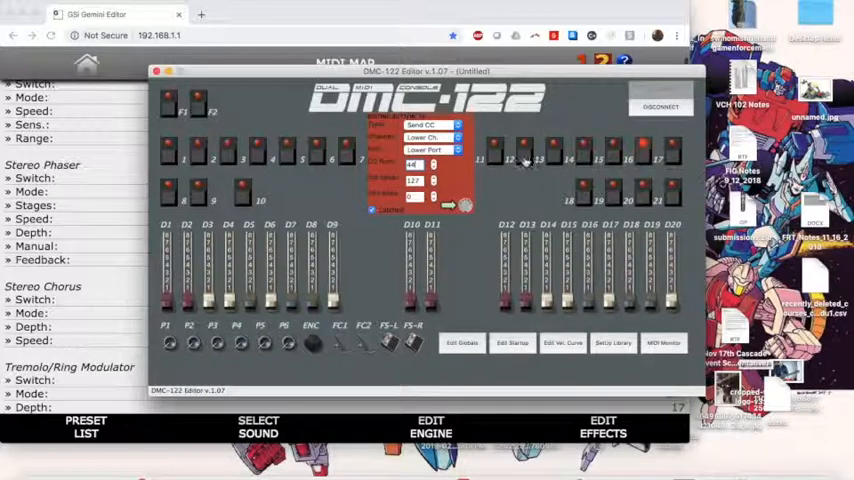
{"action": "left_click", "coordinate": [430, 137]}
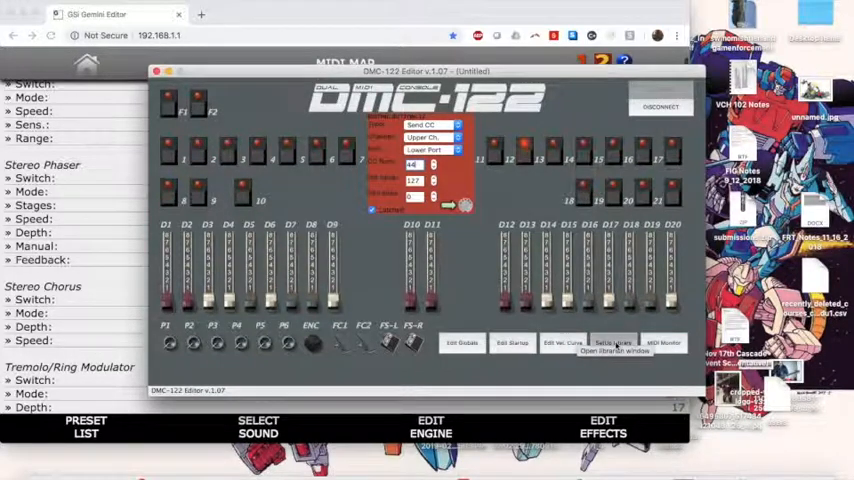
Write the current button definitions to empty setup slot 5 and begin entering its name
{"action": "left_click", "coordinate": [613, 343]}
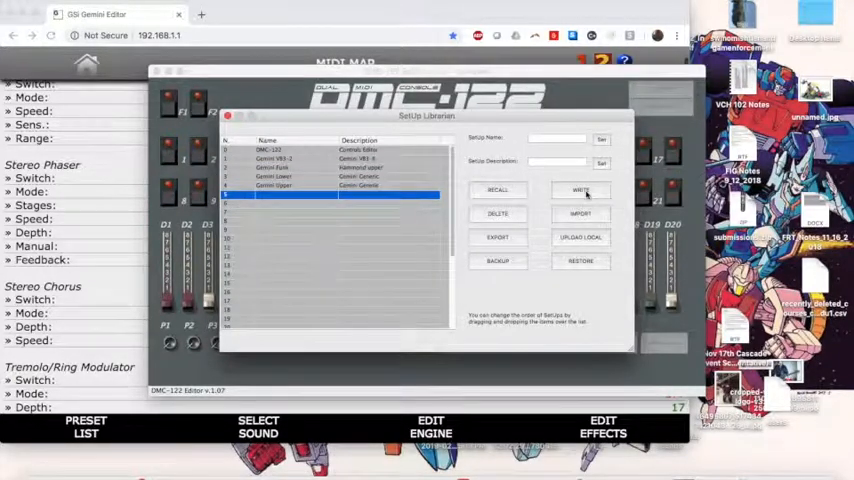
{"action": "left_click", "coordinate": [581, 190]}
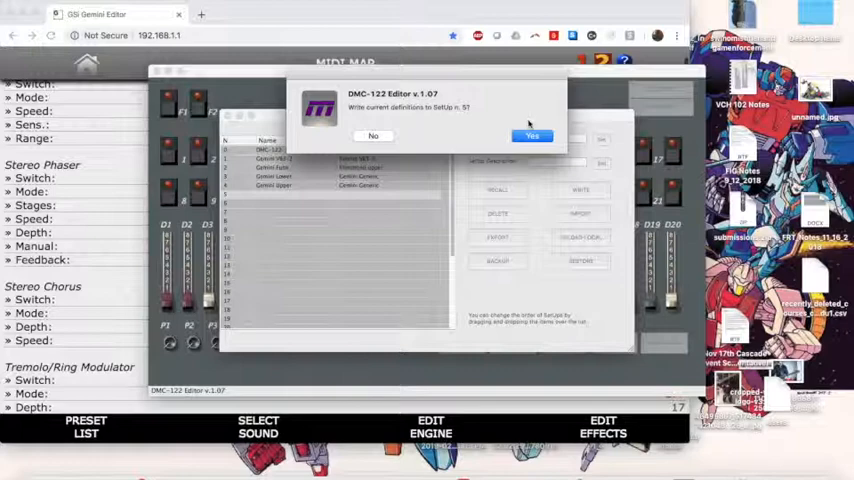
{"action": "left_click", "coordinate": [531, 136]}
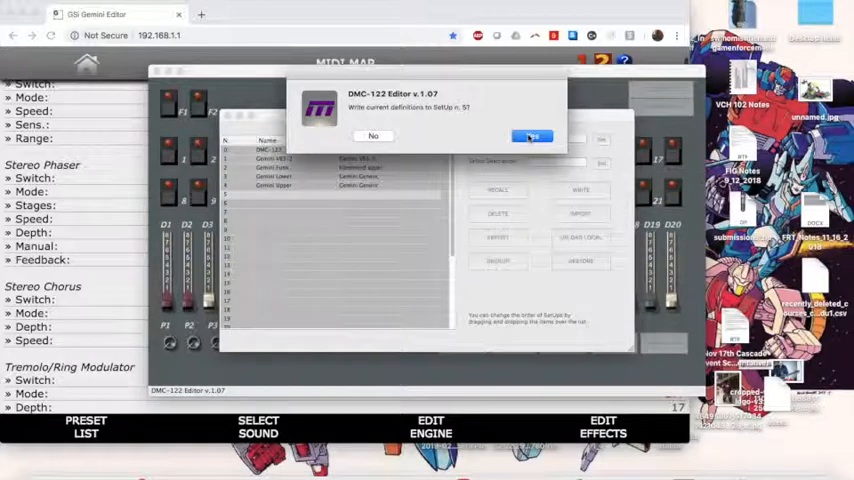
{"action": "left_click", "coordinate": [531, 136]}
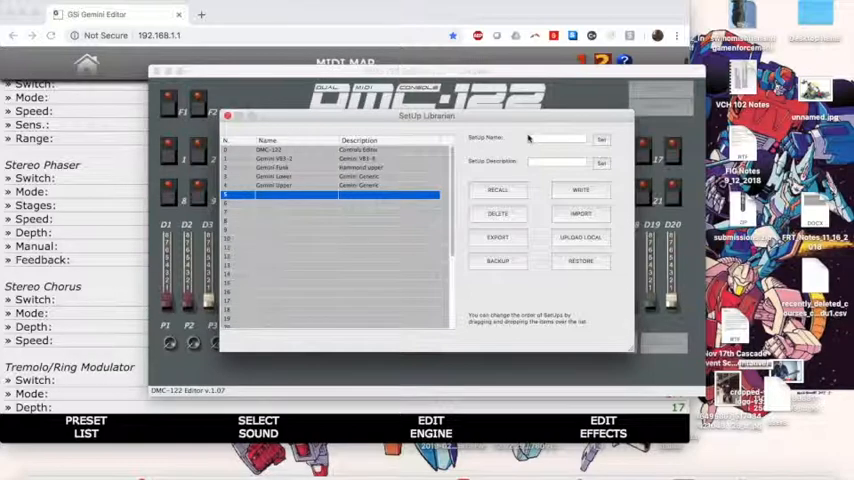
{"action": "left_click", "coordinate": [290, 167]}
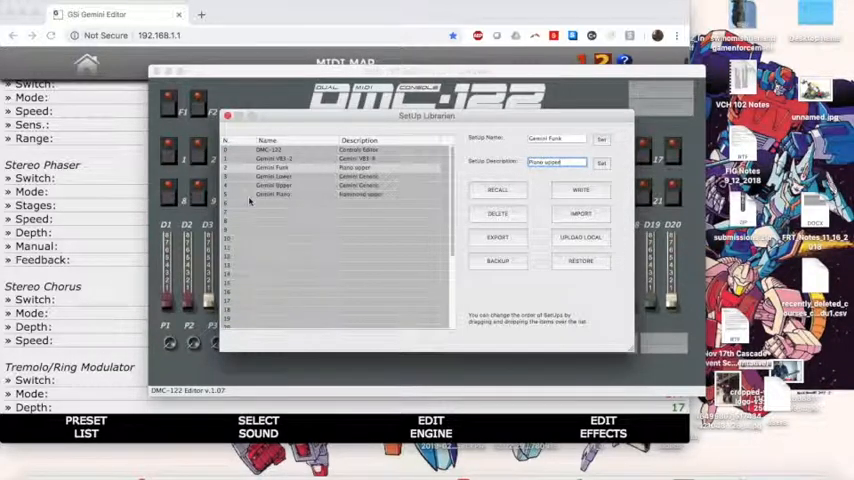
Move Gemini Piano from slot 5 to slot 3, confirming the swap
{"action": "left_click", "coordinate": [273, 194]}
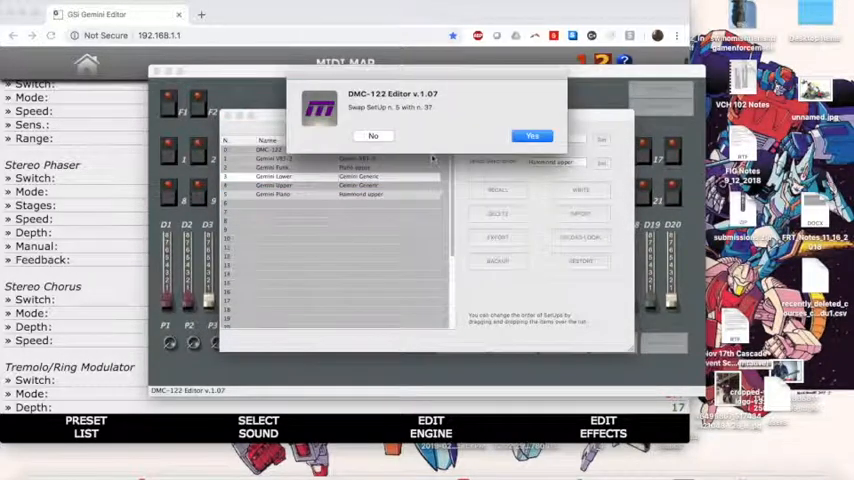
{"action": "left_click", "coordinate": [531, 135]}
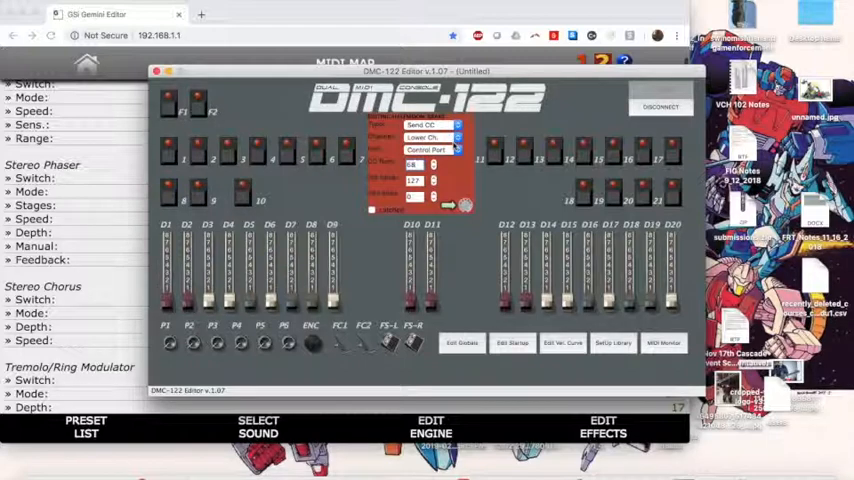
Apply the button's revised CC settings, send them to the controller, and reopen the SetUp Librarian
{"action": "left_click", "coordinate": [430, 137]}
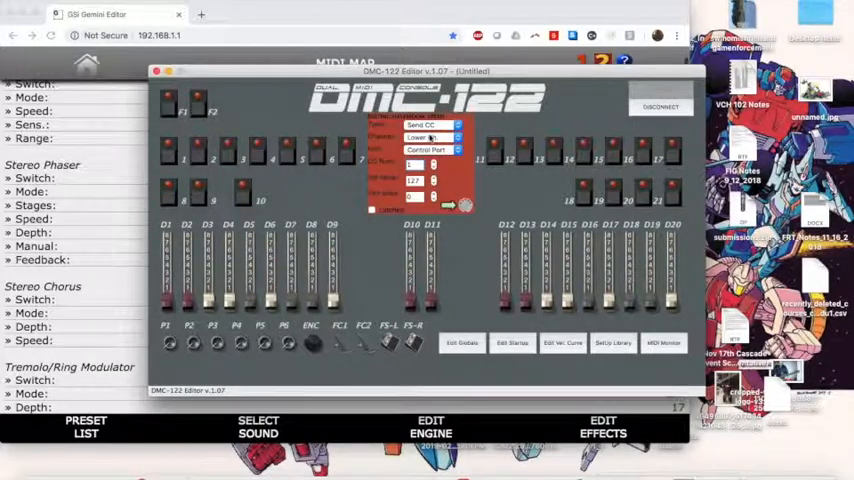
{"action": "left_click", "coordinate": [430, 149]}
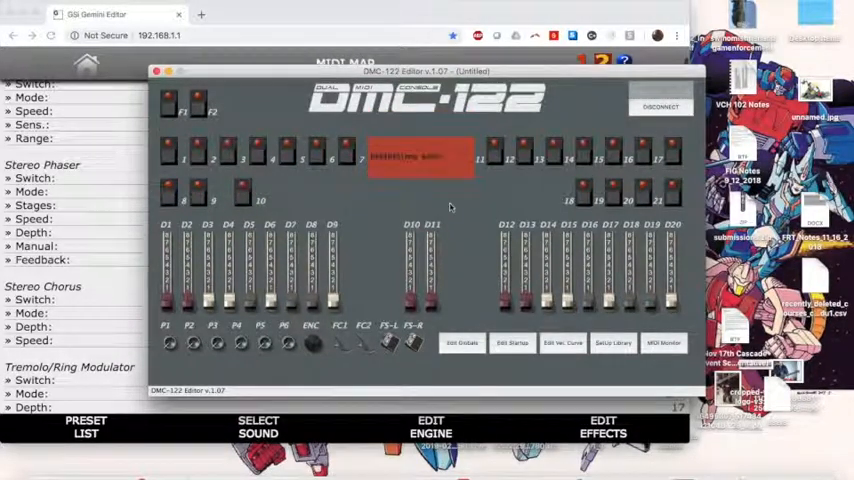
{"action": "left_click", "coordinate": [613, 343]}
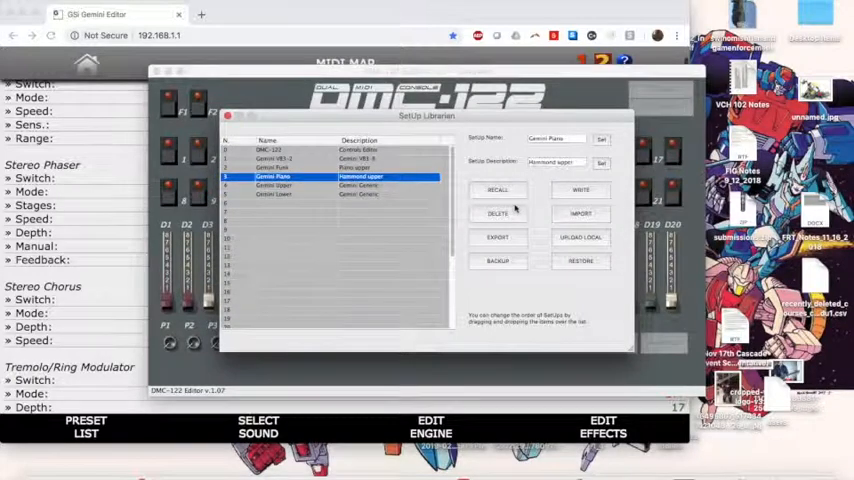
Overwrite setup 3 'Gemini Piano' with the current definitions, confirming Yes
{"action": "left_click", "coordinate": [581, 190]}
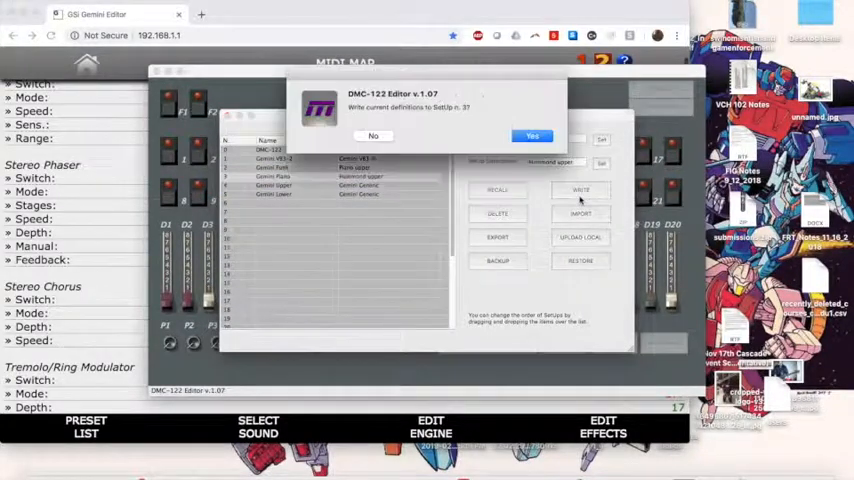
{"action": "left_click", "coordinate": [533, 135]}
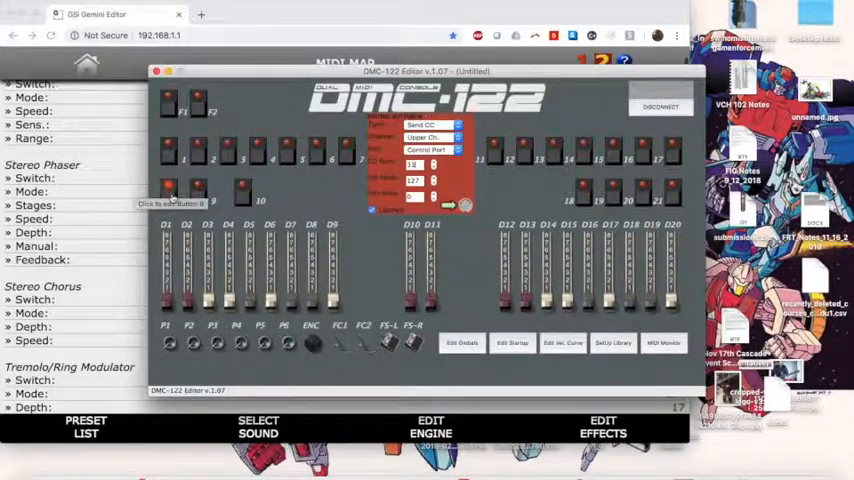
Set a button to Send CC on Upper Ch., send definitions, and start the next button's channel
{"action": "left_click", "coordinate": [430, 148]}
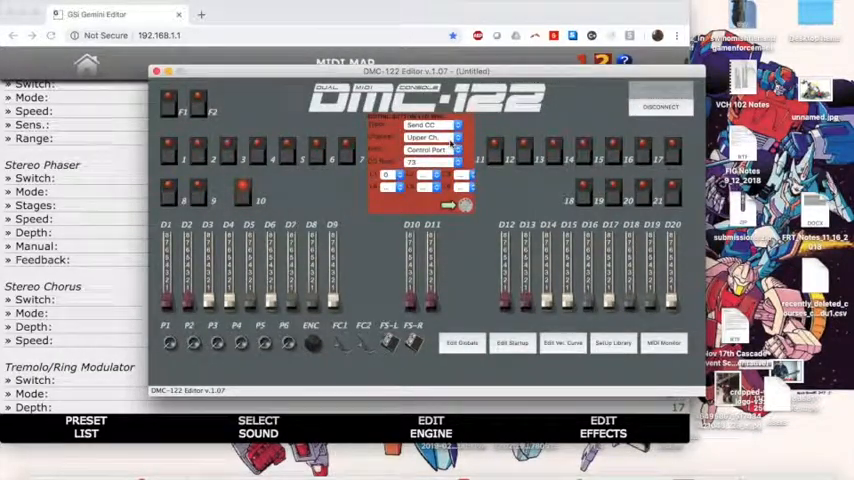
{"action": "left_click", "coordinate": [430, 150]}
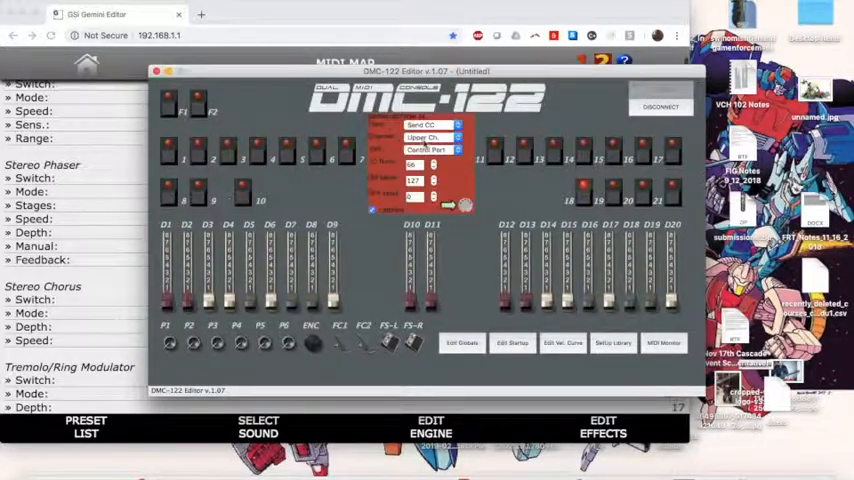
{"action": "left_click", "coordinate": [430, 124]}
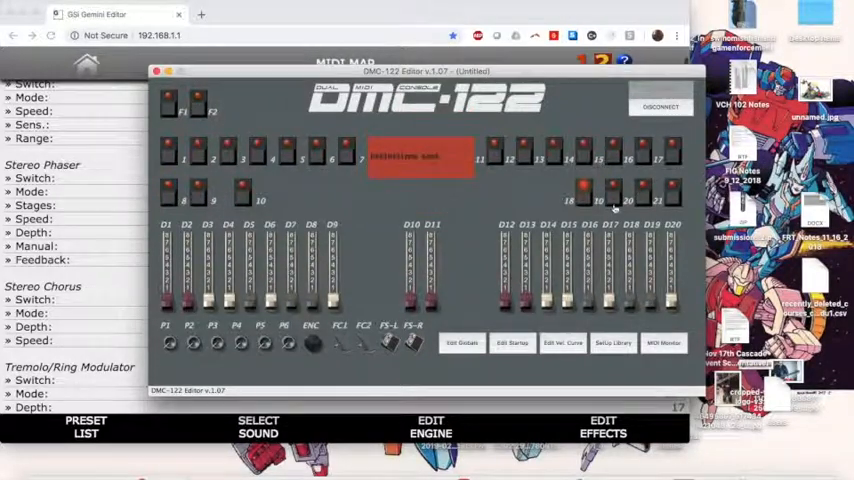
{"action": "left_click", "coordinate": [420, 155]}
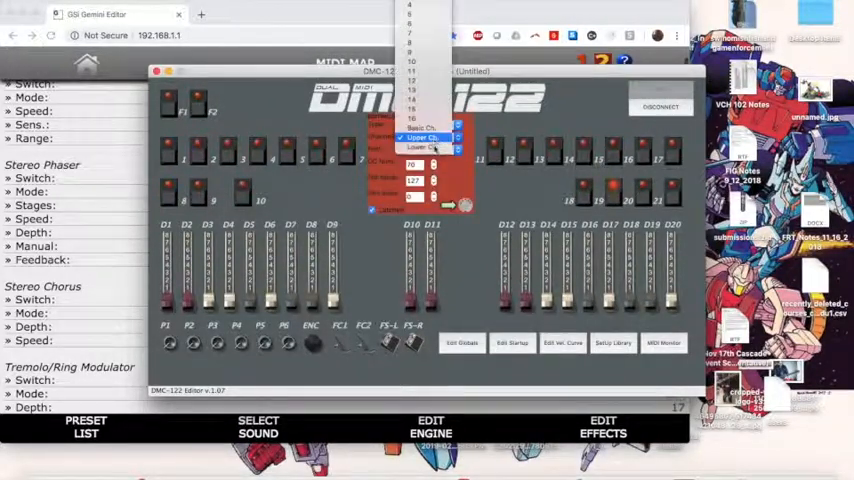